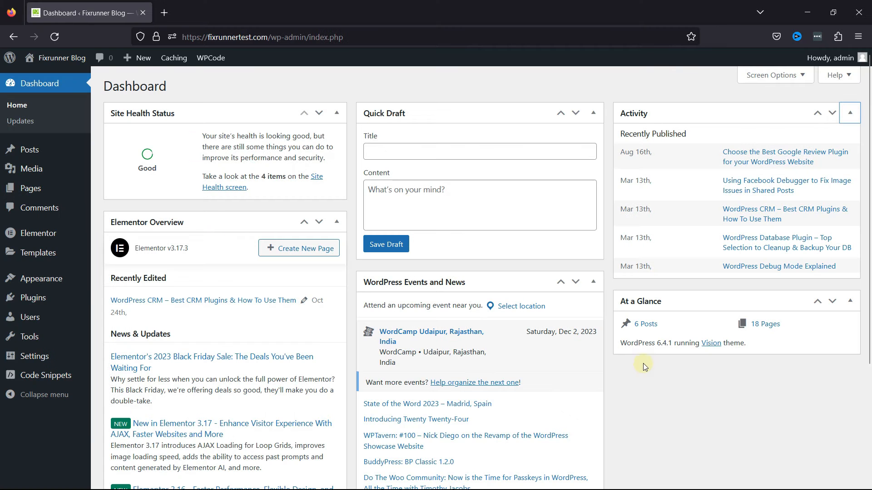
{"action": "mouse_move", "coordinate": [663, 398]}
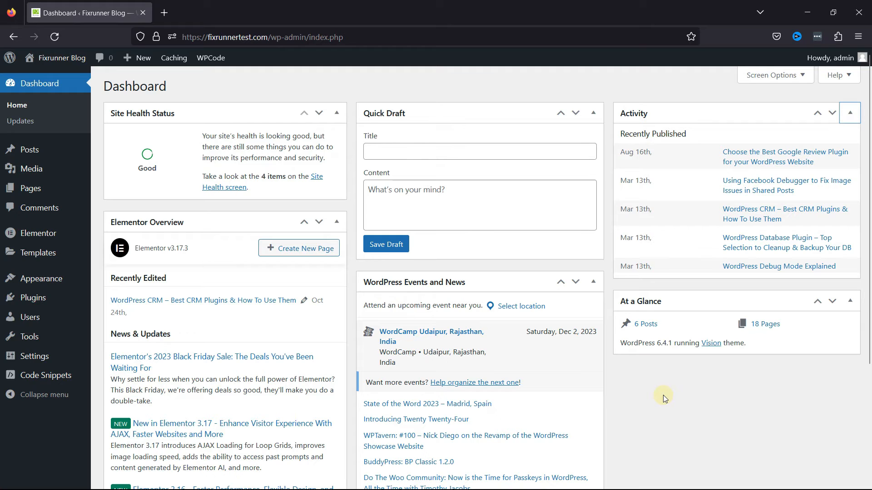
{"action": "mouse_move", "coordinate": [322, 278]}
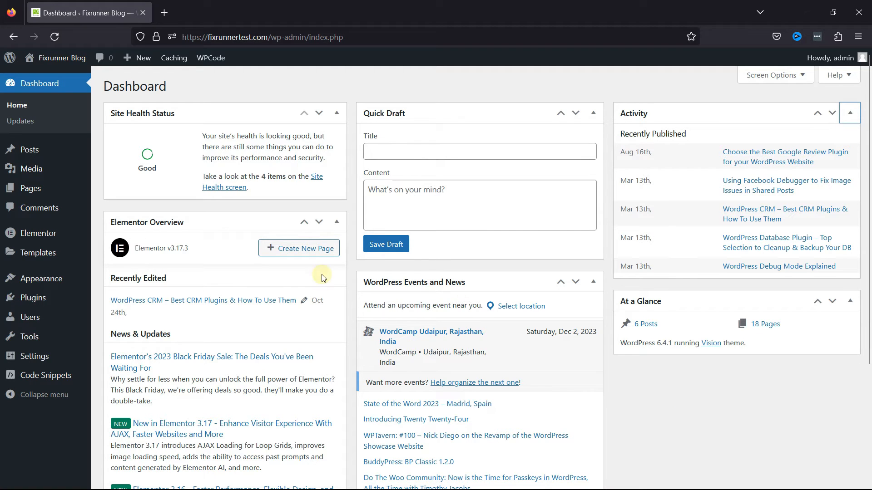
{"action": "mouse_move", "coordinate": [697, 388]}
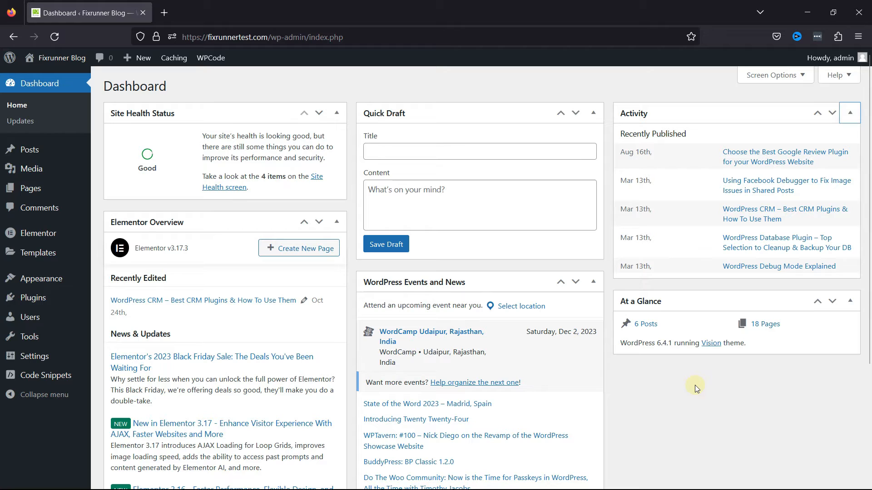
{"action": "mouse_move", "coordinate": [803, 373]}
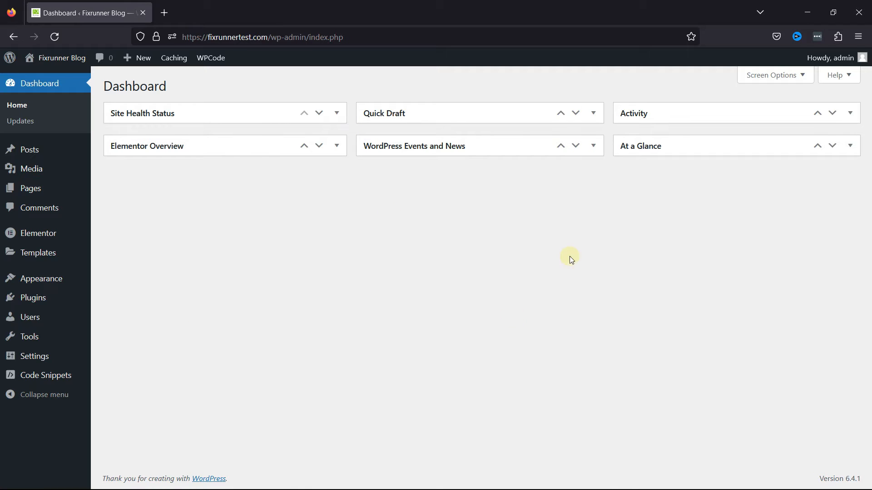
{"action": "mouse_move", "coordinate": [659, 224]}
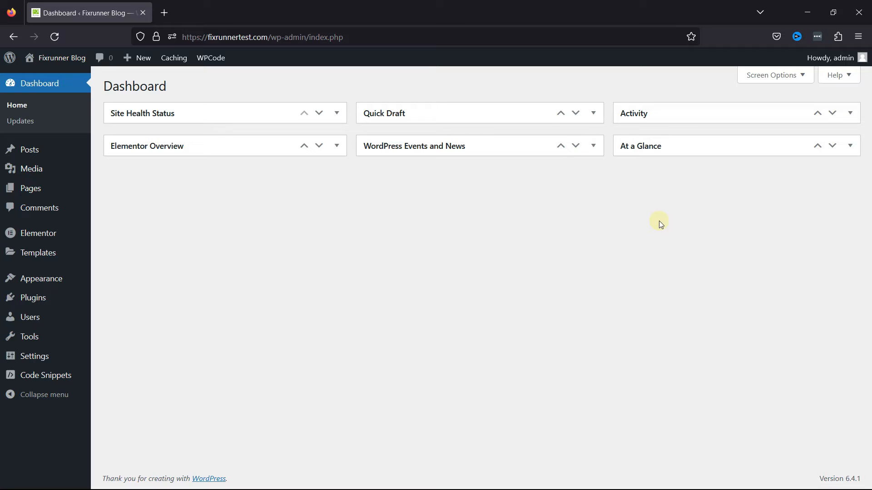
Step: Untick the remaining screen element checkboxes in Screen Options so no dashboard widgets show
{"action": "left_click", "coordinate": [772, 75]}
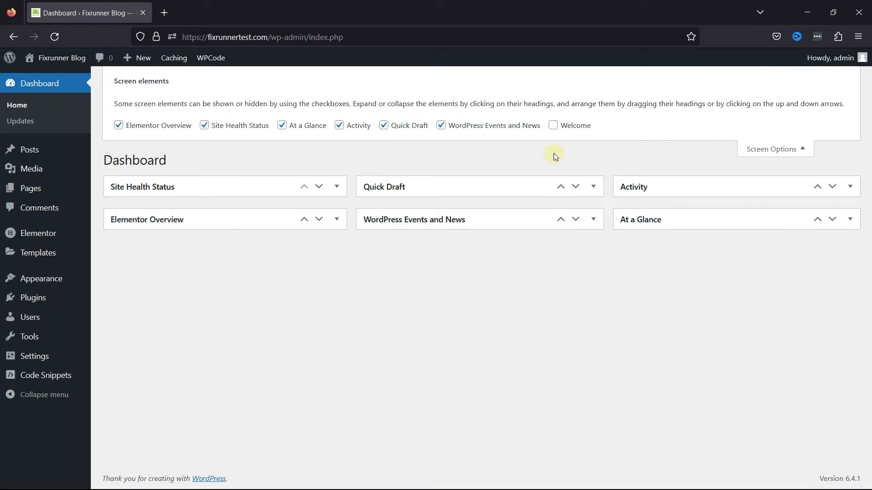
{"action": "left_click", "coordinate": [339, 126]}
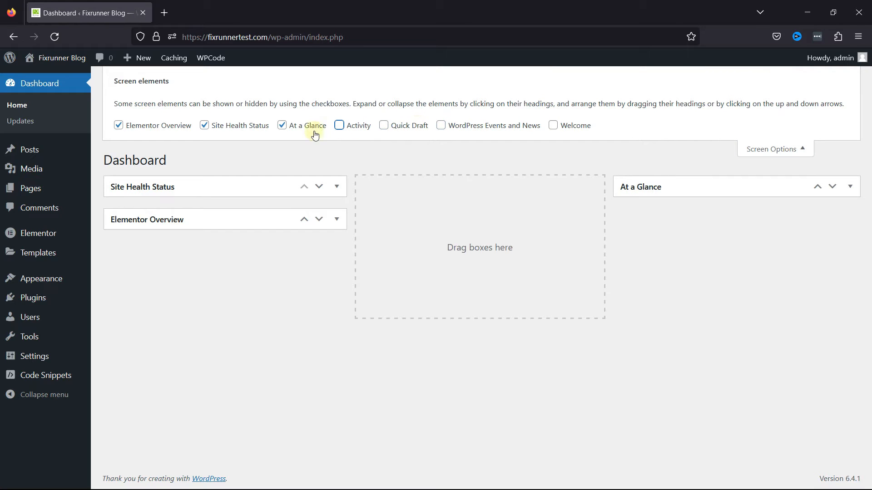
{"action": "left_click", "coordinate": [281, 125]}
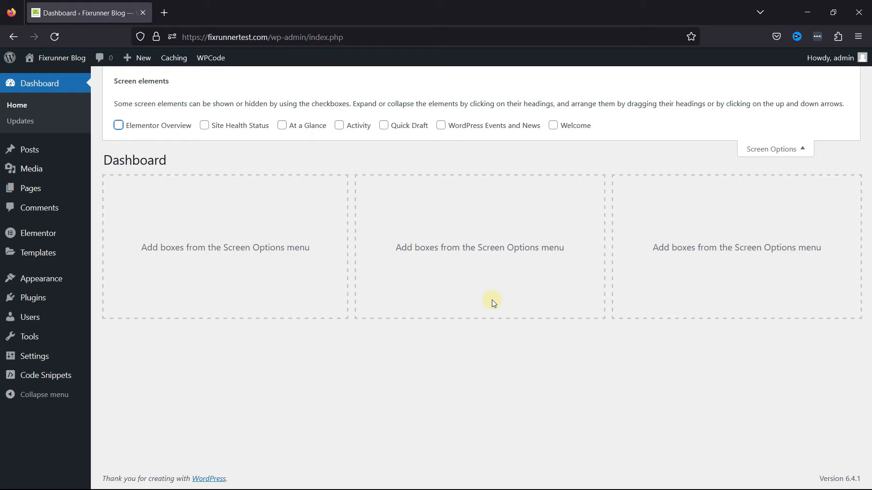
{"action": "left_click", "coordinate": [771, 148]}
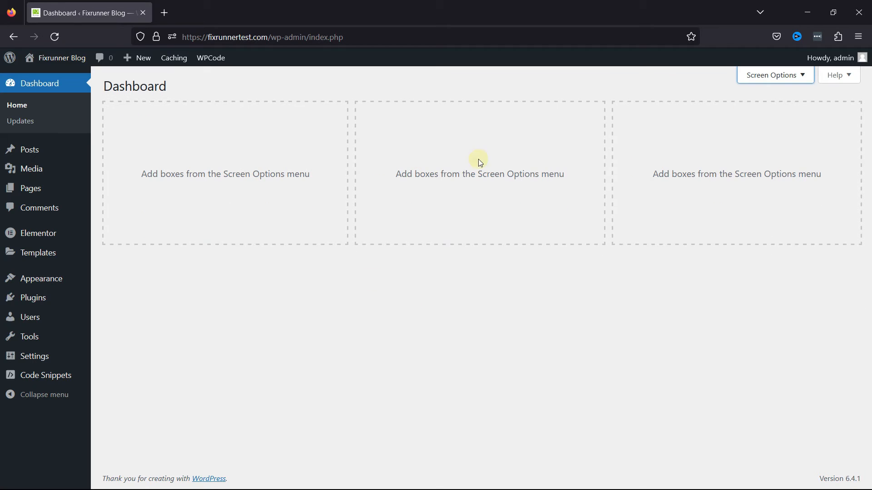
{"action": "mouse_move", "coordinate": [598, 326]}
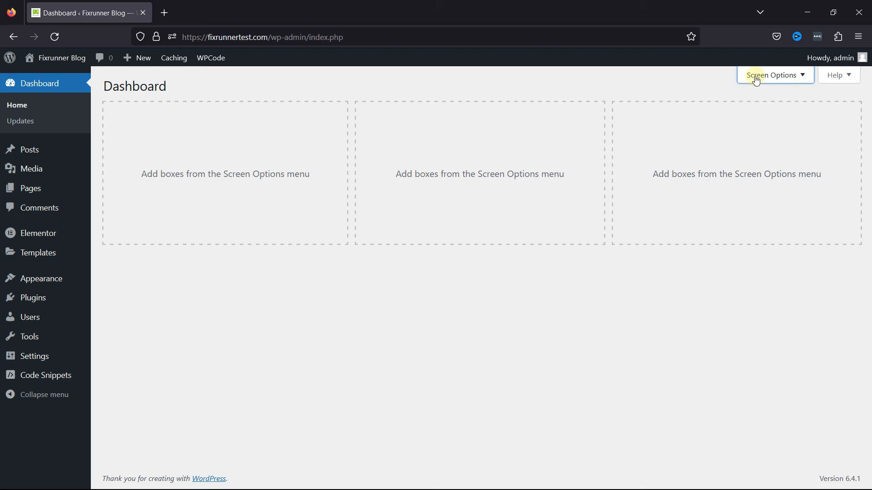
Step: Re-enable the Site Health Status and At a Glance widgets in Screen Options
{"action": "left_click", "coordinate": [772, 75]}
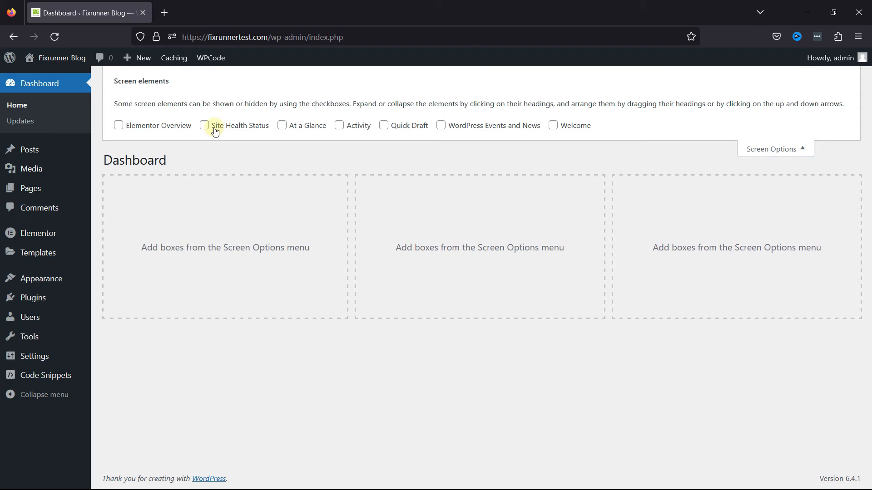
{"action": "left_click", "coordinate": [204, 126]}
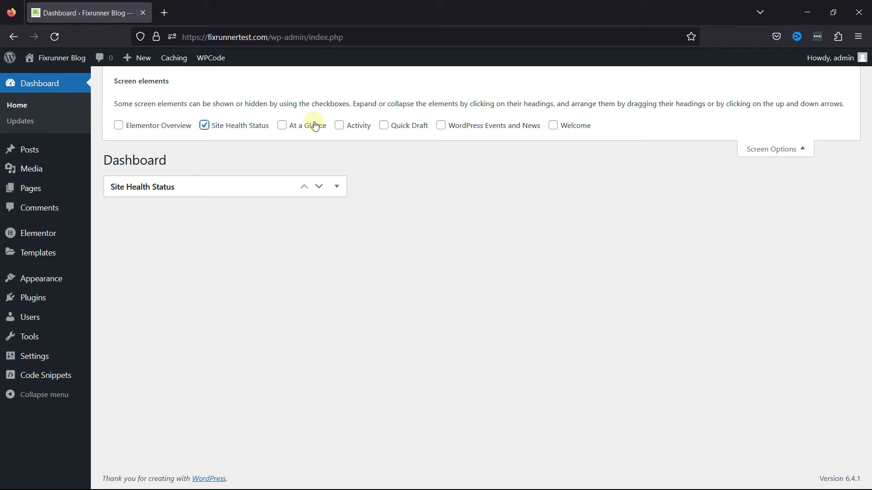
{"action": "left_click", "coordinate": [282, 125]}
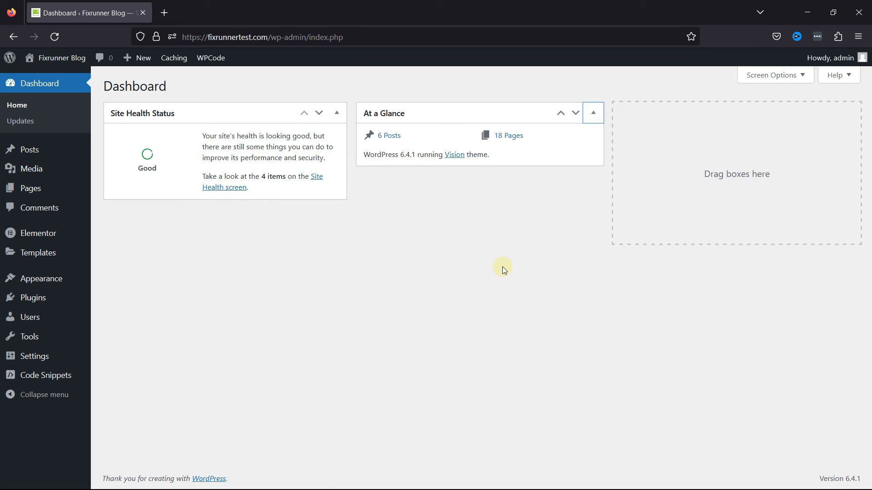
Step: Close Screen Options, leaving Site Health Status and At a Glance expanded on the dashboard
{"action": "left_click", "coordinate": [593, 113]}
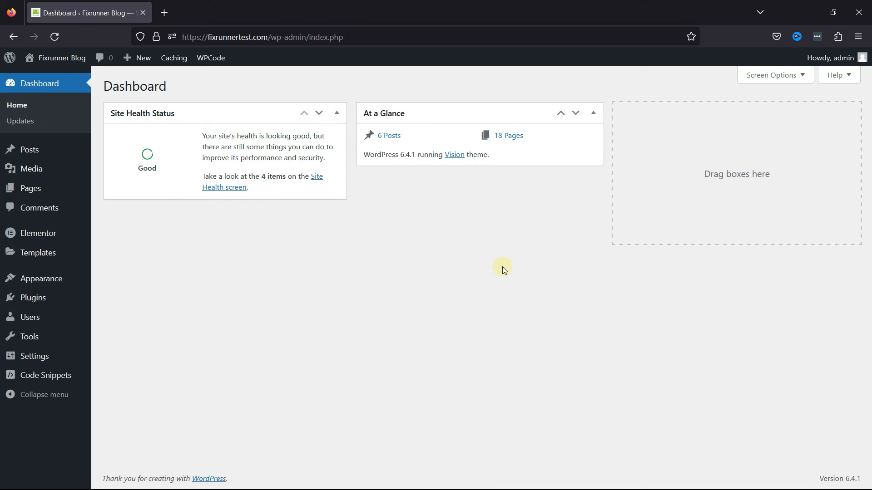
{"action": "mouse_move", "coordinate": [503, 262]}
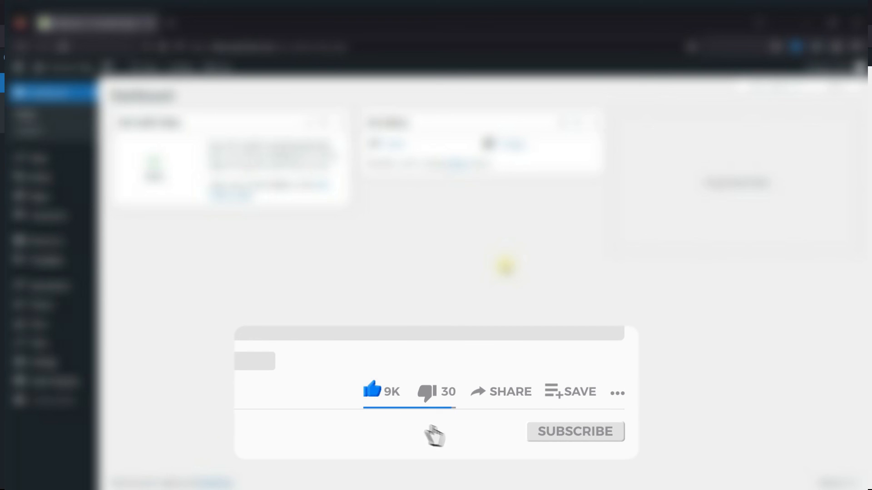
{"action": "left_click", "coordinate": [574, 432]}
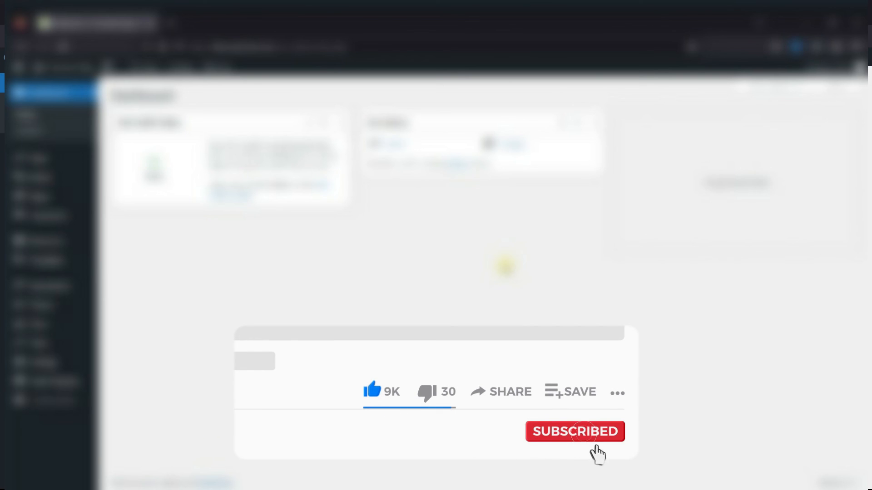